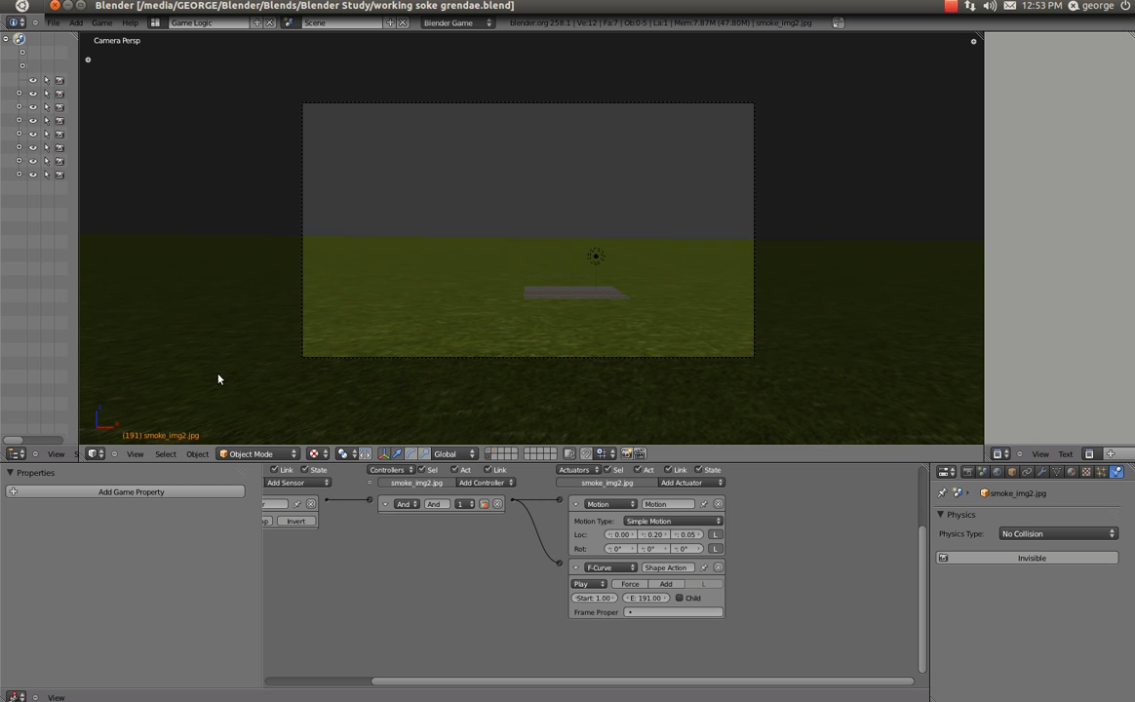
pyautogui.moveTo(368, 239)
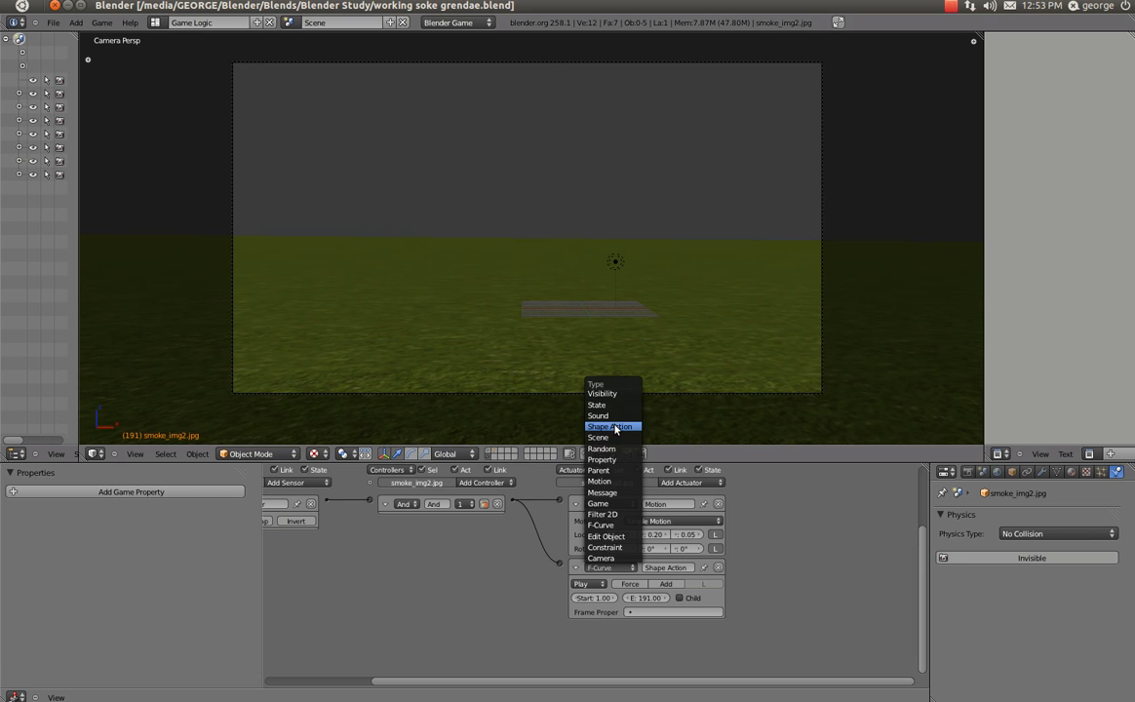
# - Drag the viewport/Logic Editor border down to make the camera view taller
pyautogui.click(599, 481)
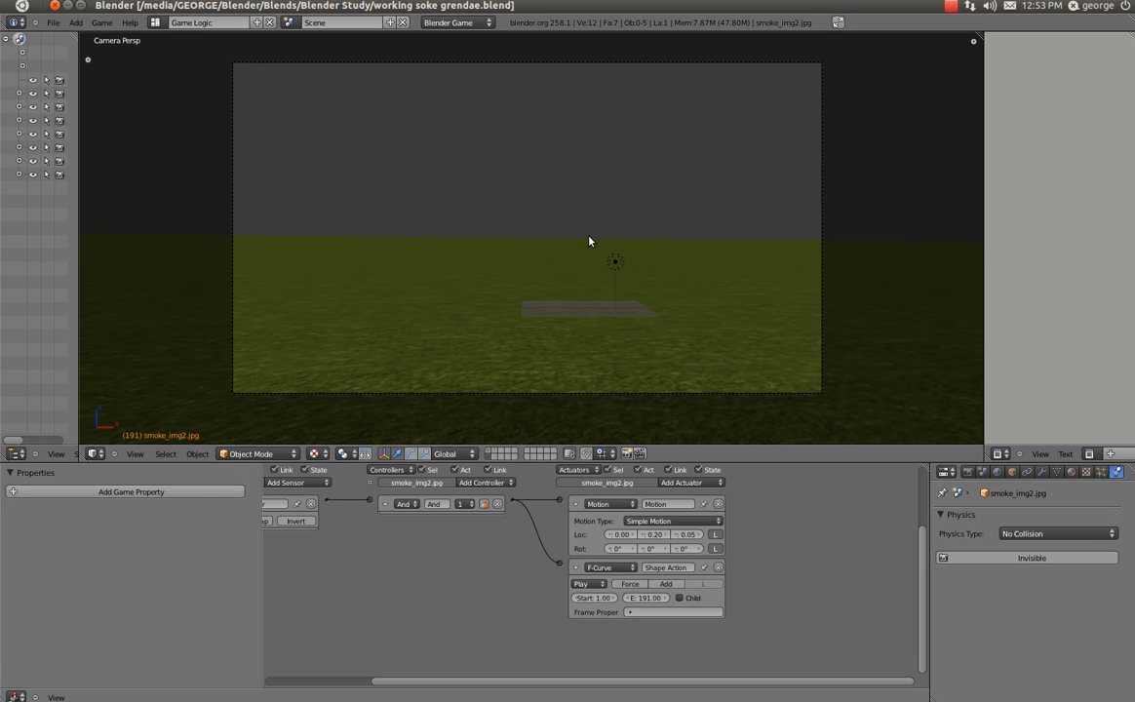
pyautogui.moveTo(611, 209)
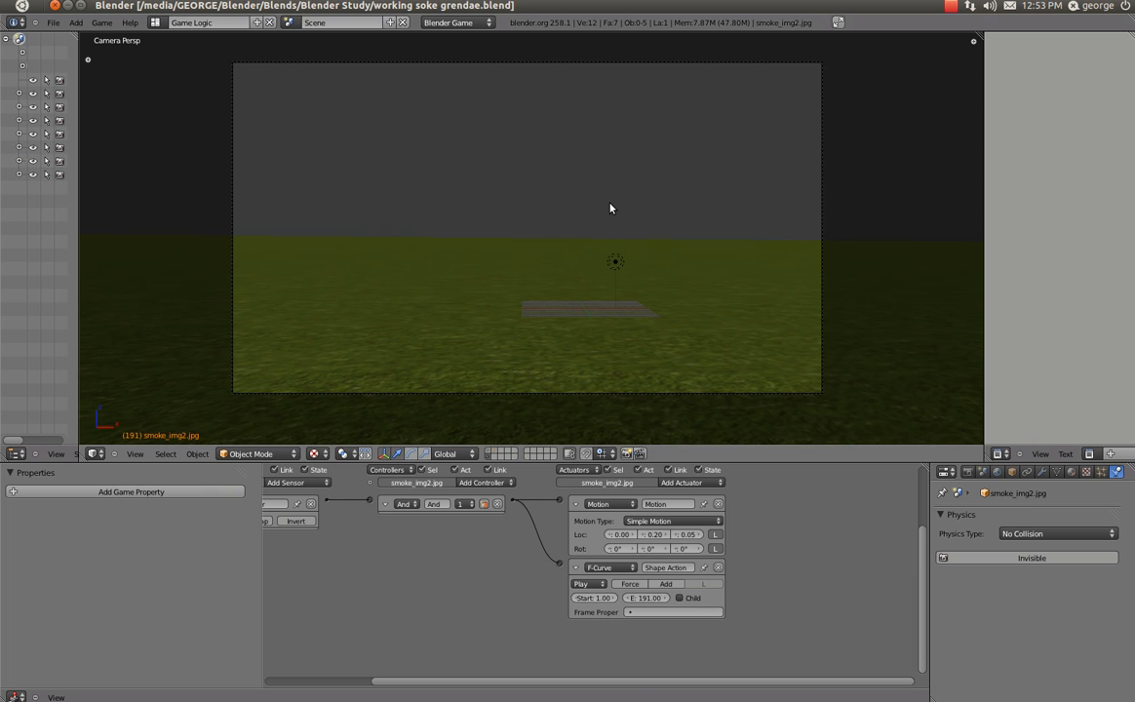
pyautogui.moveTo(651, 351)
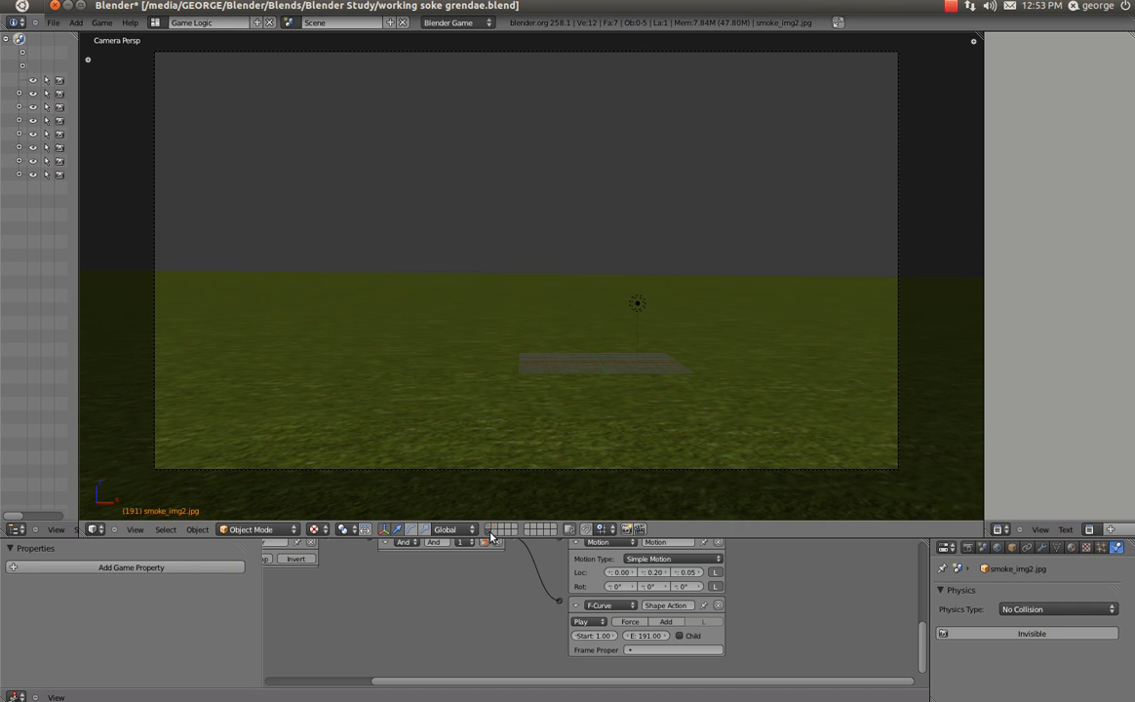
pyautogui.moveTo(518, 631)
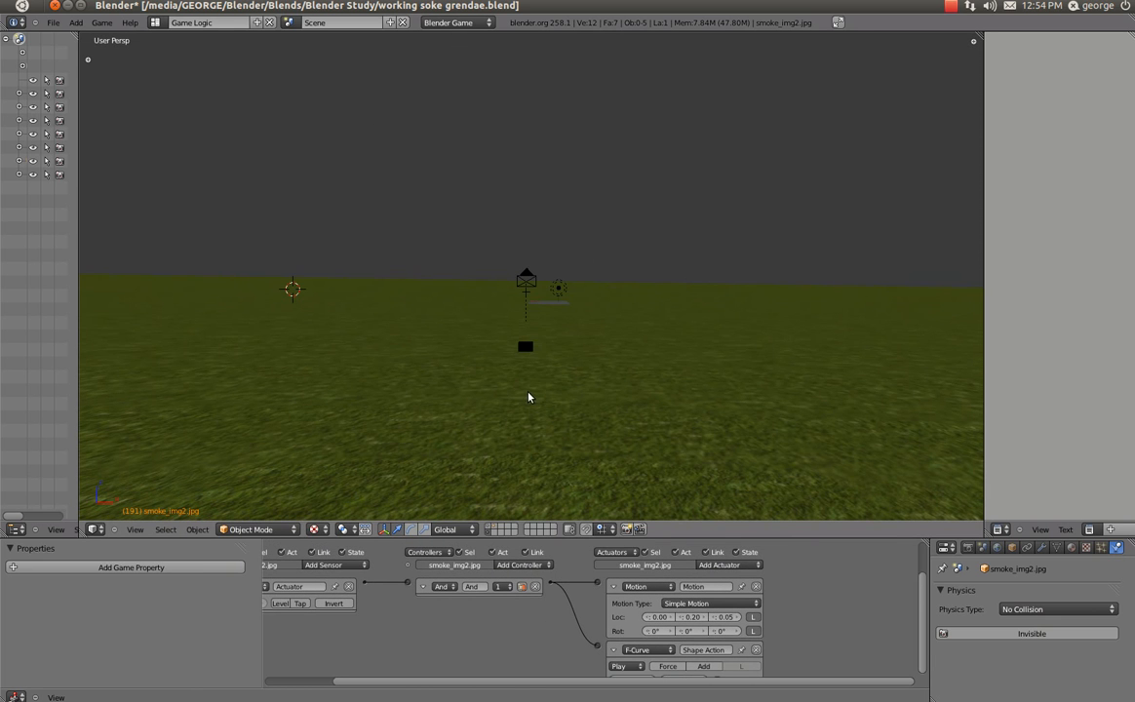
# - Select the grenade-spawning Empty, then Camera.001 to show its keyboard-driven motion logic bricks
pyautogui.click(526, 290)
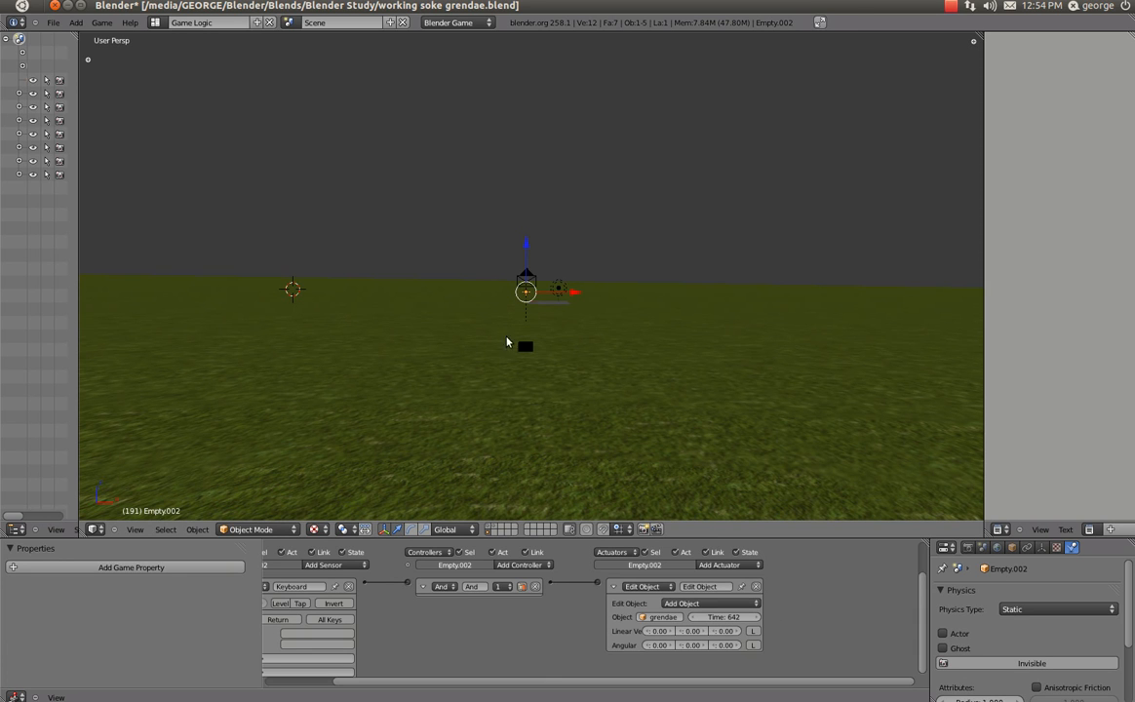
pyautogui.click(526, 283)
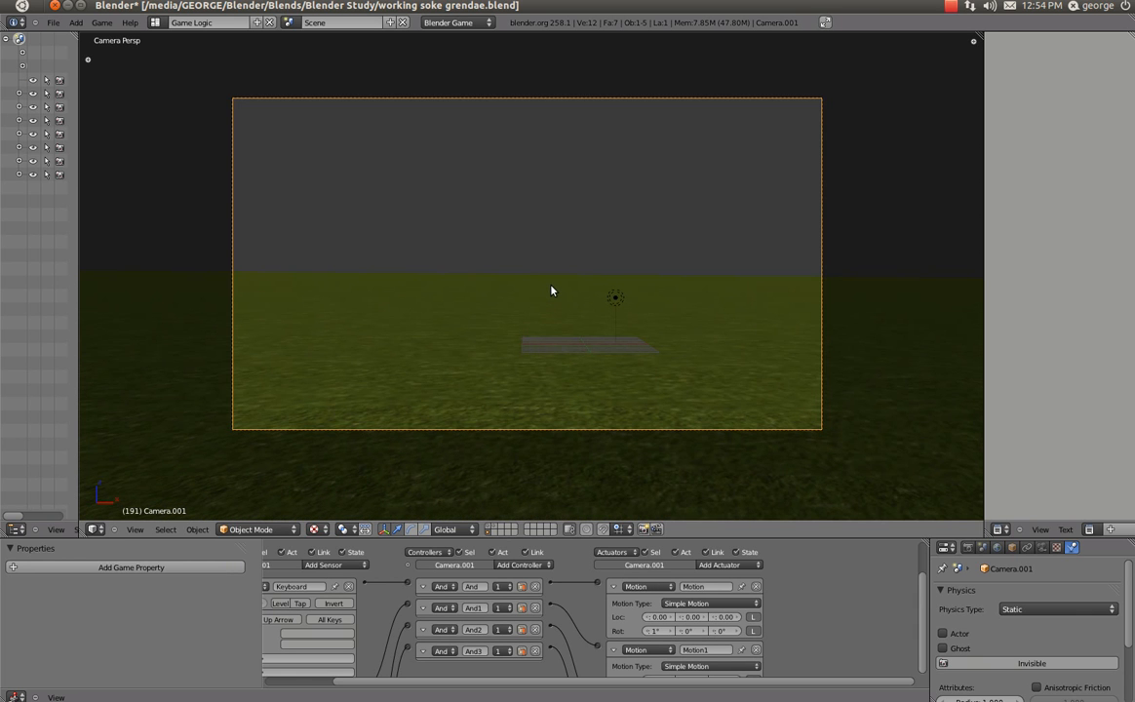
pyautogui.press('p')
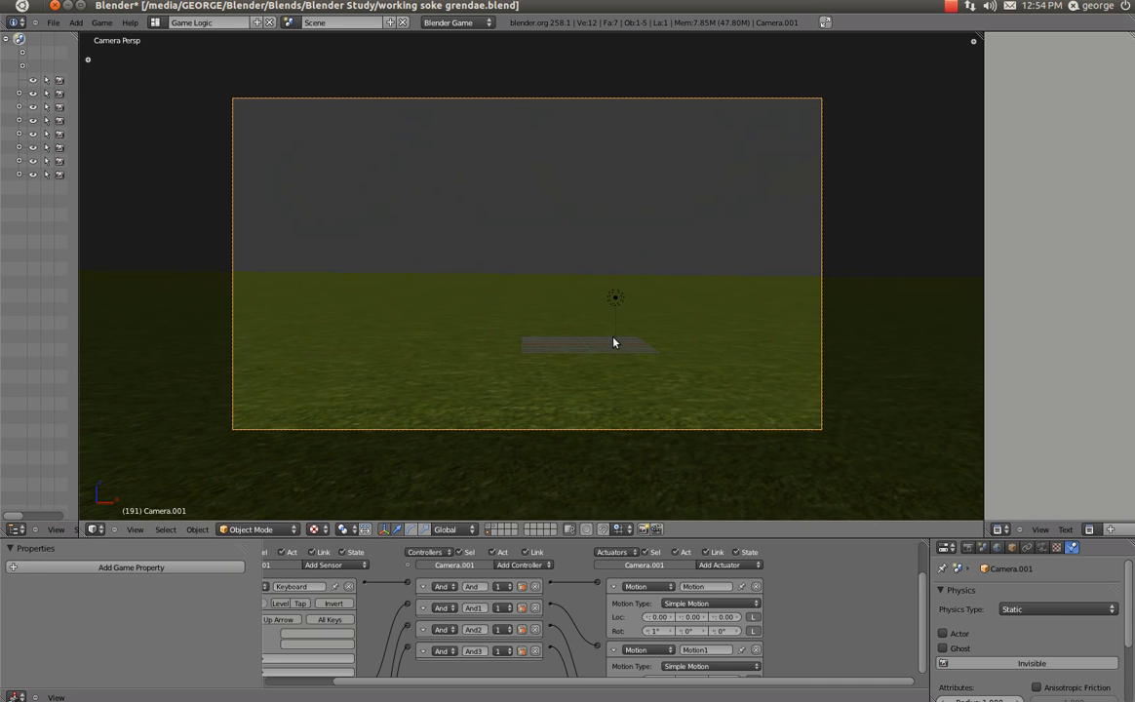
pyautogui.moveTo(617, 325)
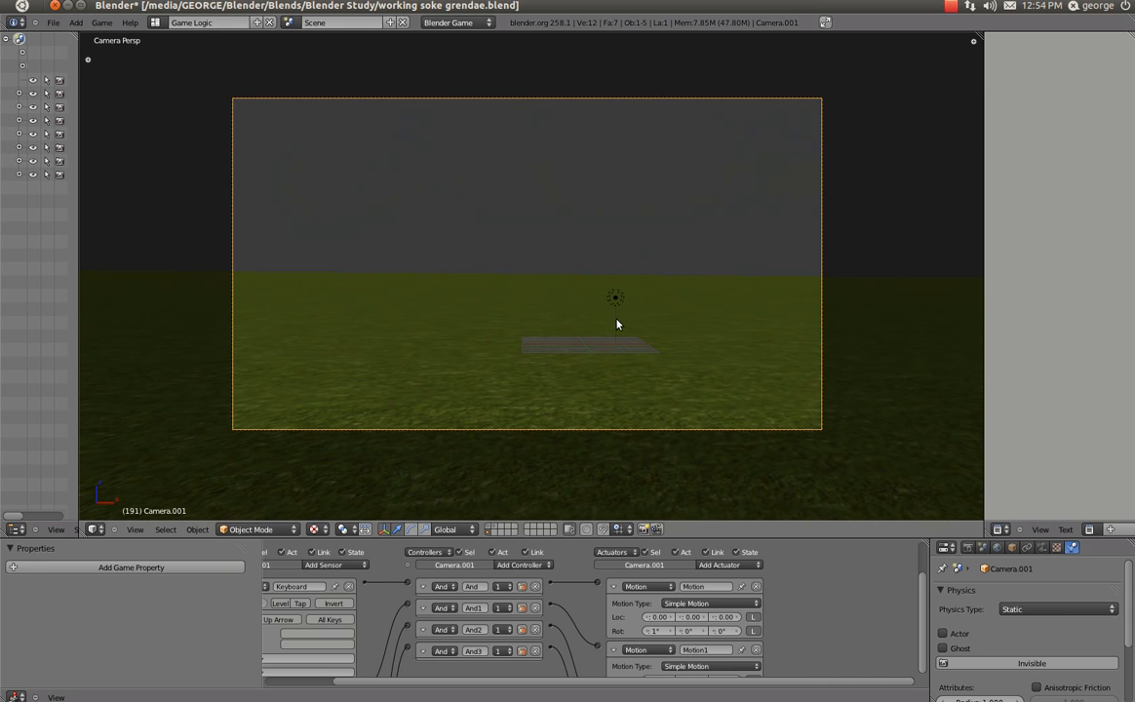